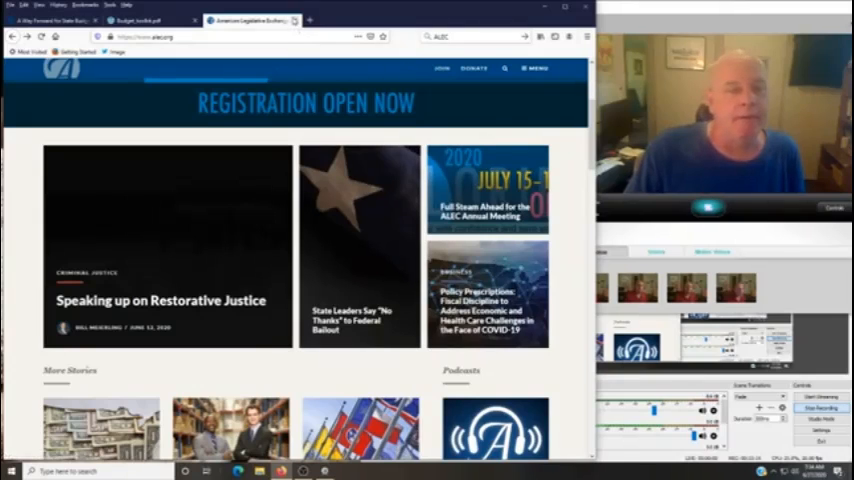
Step: Open the ALEC State Budget Reform Toolkit PDF in the Firefox viewer at its table of contents
left_click(150, 20)
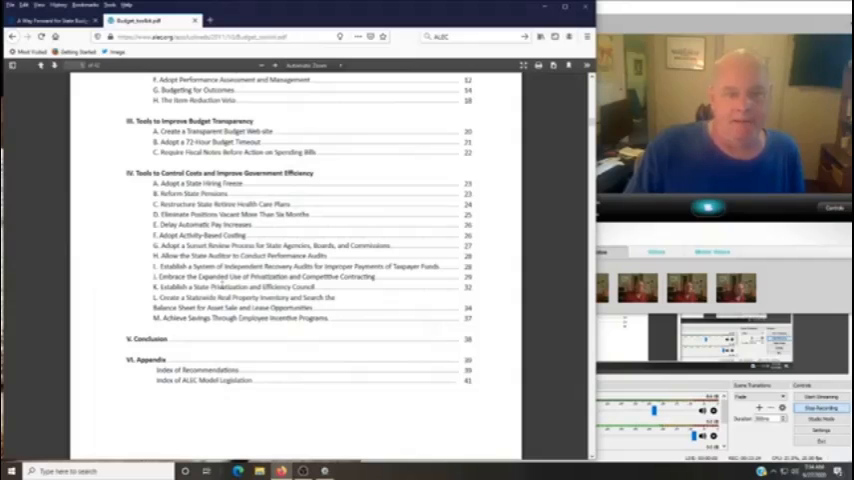
Step: Scroll the toolkit PDF up from the table of contents to the About the Managing Editors page
scroll("up", 3)
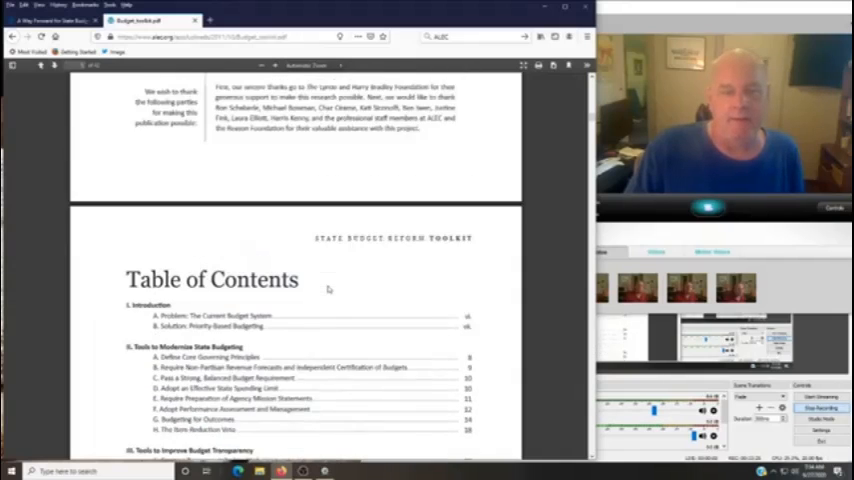
scroll("down", 3)
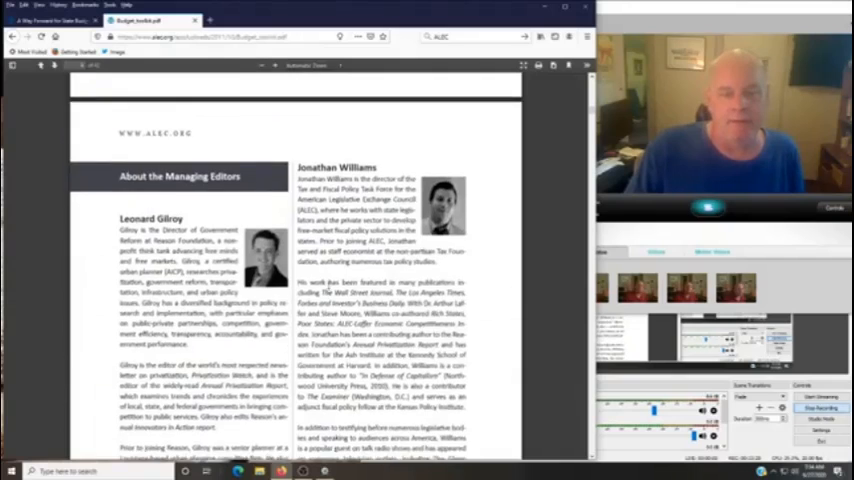
scroll("up", 3)
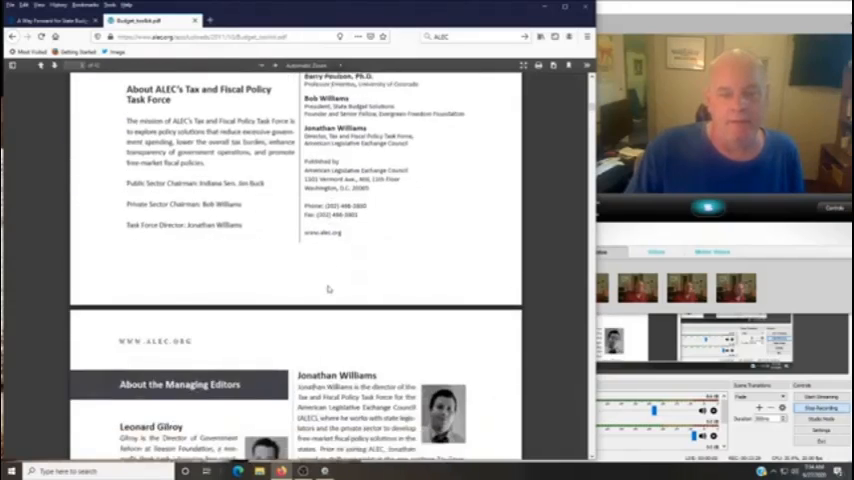
scroll("down", 3)
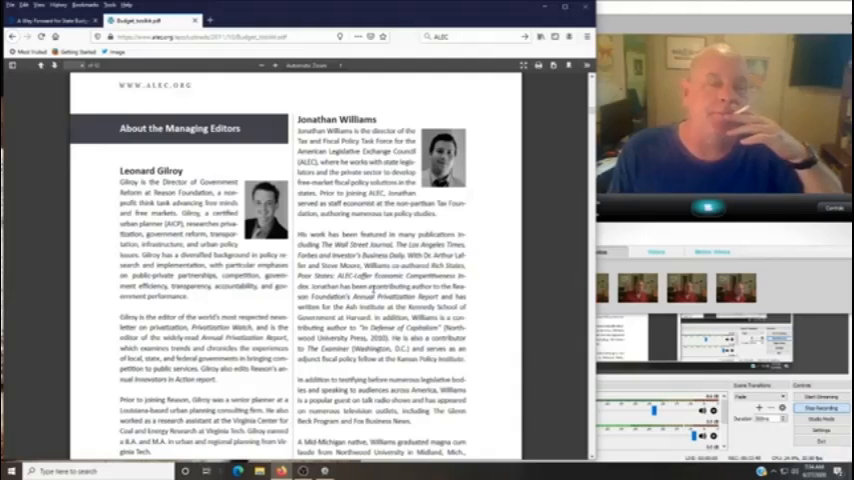
Step: Scroll up past the Tax and Fiscal Policy Task Force page to the toolkit's cover
scroll("up", 3)
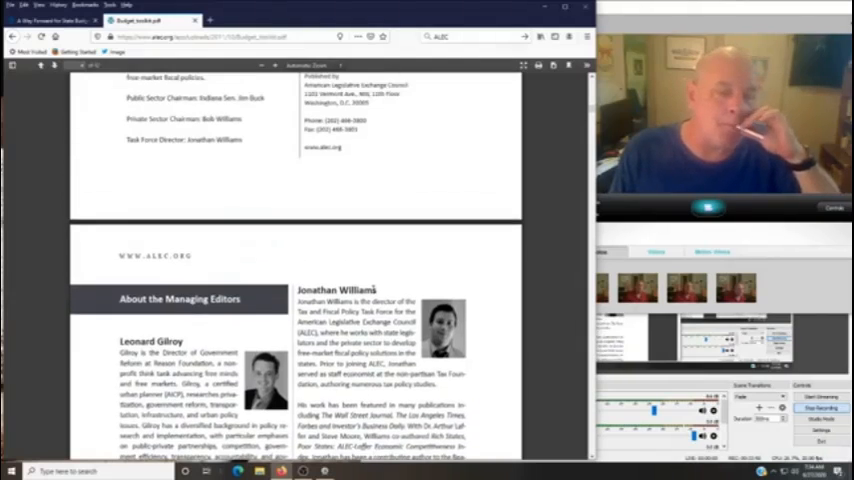
scroll("up", 3)
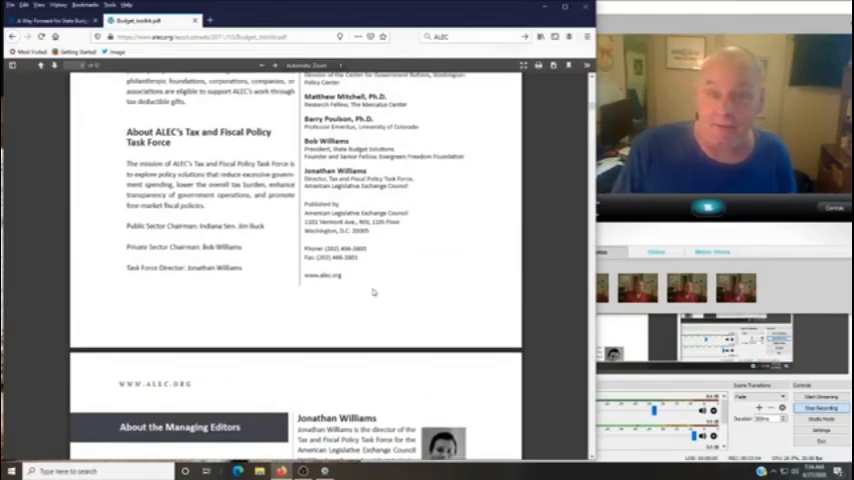
scroll("up", 3)
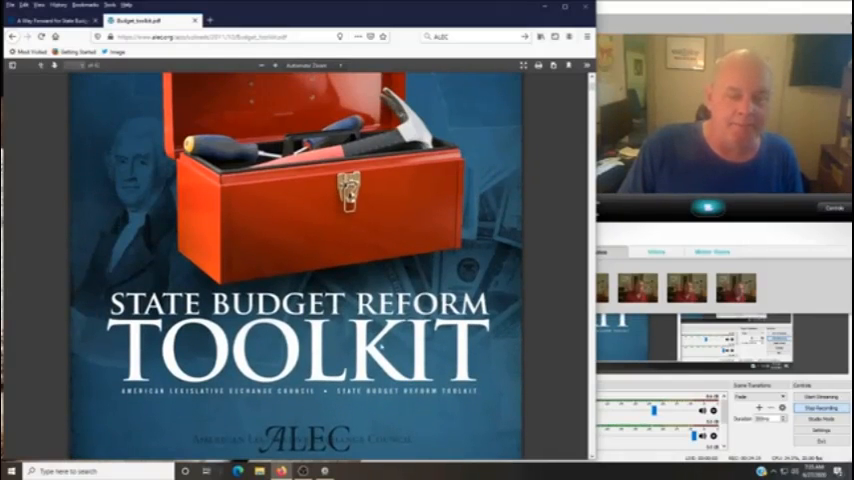
Step: Scroll down from the cover past the editors page to the later table of contents entries
scroll("down", 3)
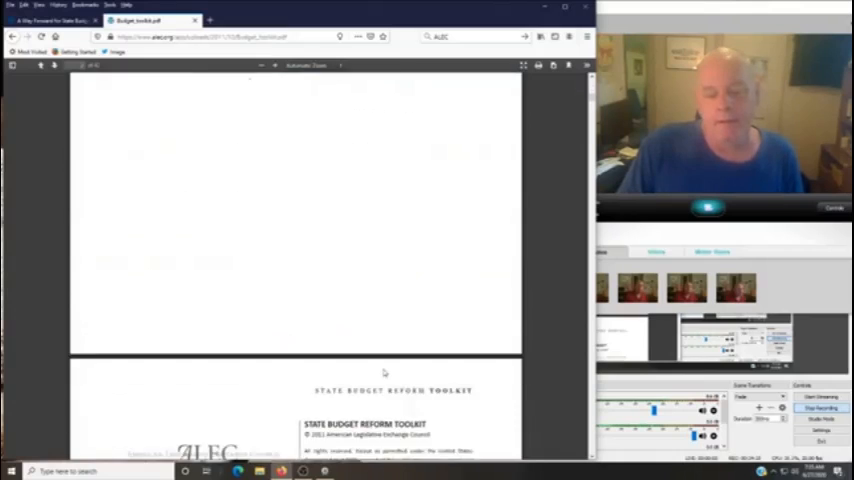
scroll("down", 3)
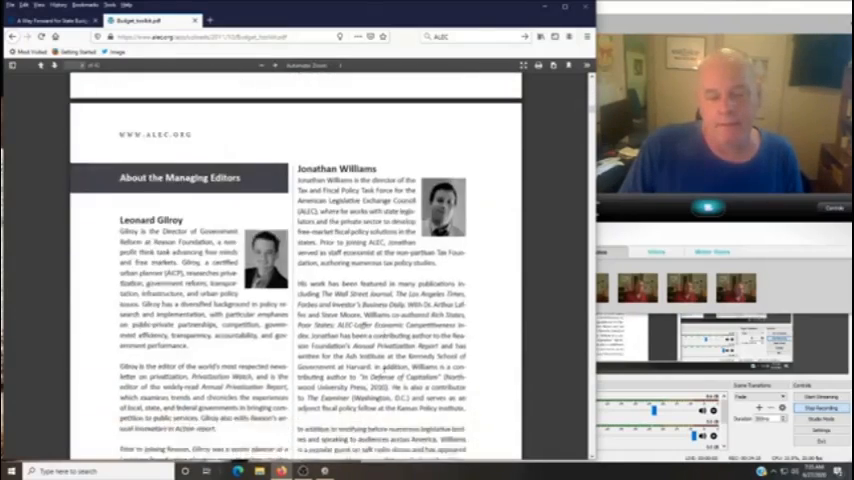
scroll("up", 3)
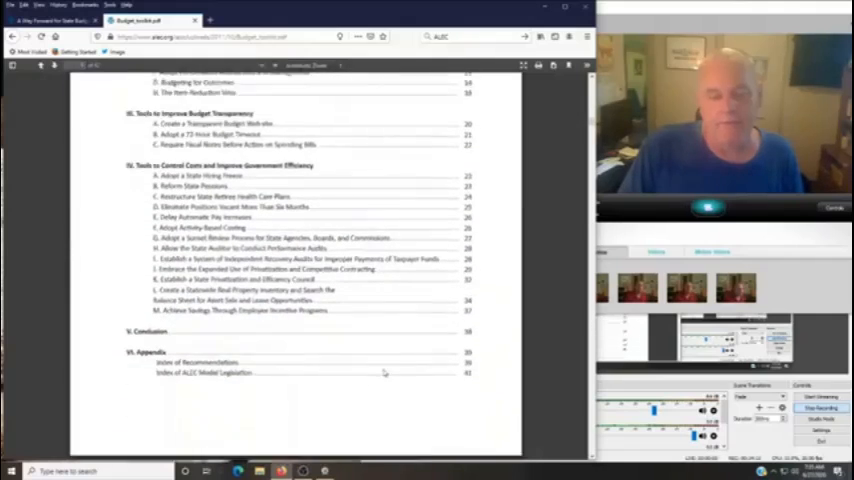